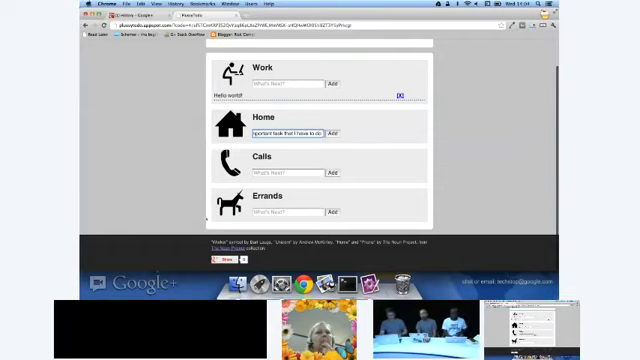
Add 'An important task that I have to do' to the Home list, then bring up the Go source.
left_click(290, 133)
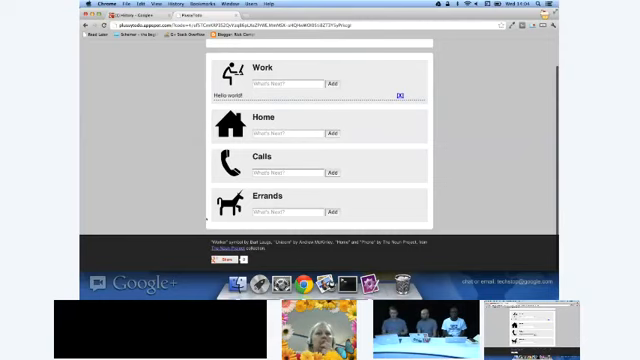
left_click(333, 133)
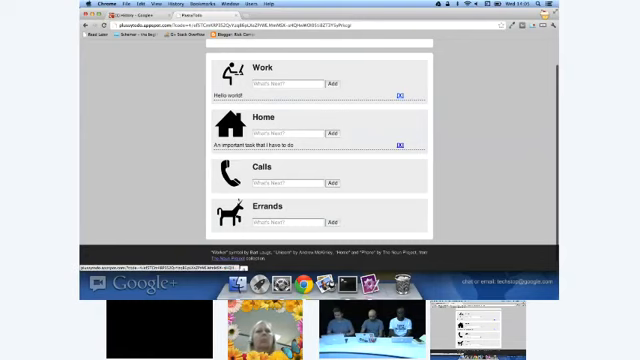
left_click(402, 93)
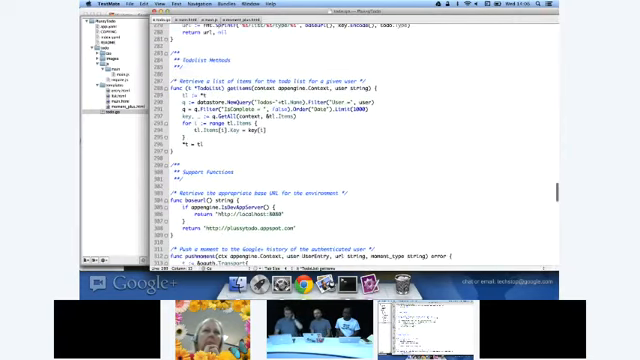
scroll("up", 3)
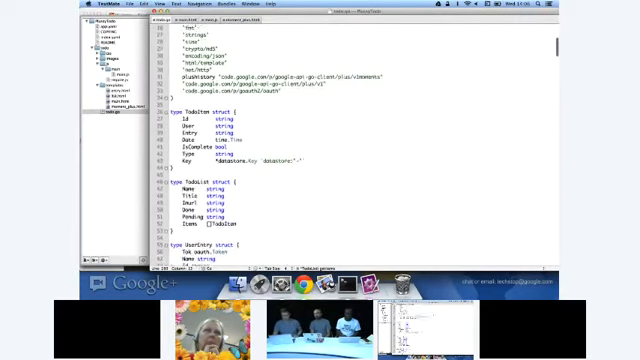
scroll("up", 3)
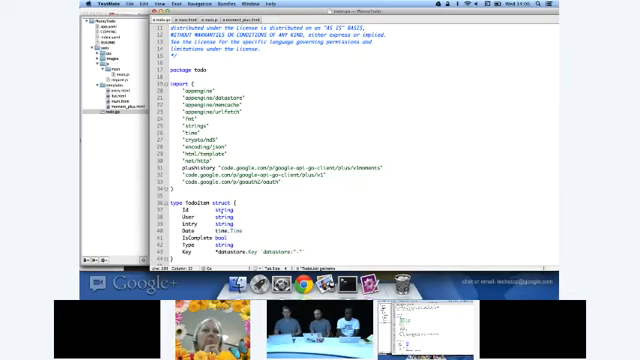
scroll("down", 3)
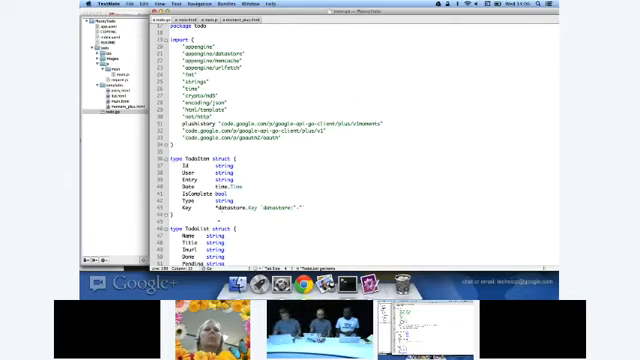
scroll("down", 3)
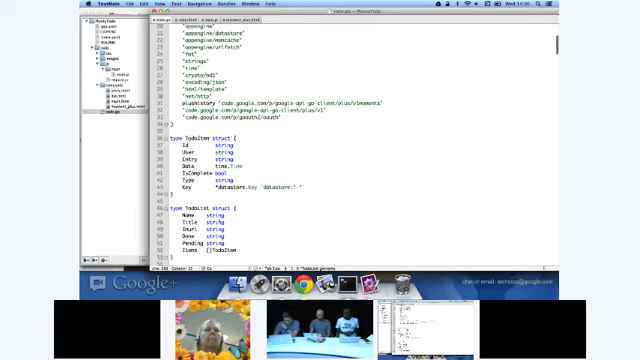
scroll("down", 3)
type("Imurl string")
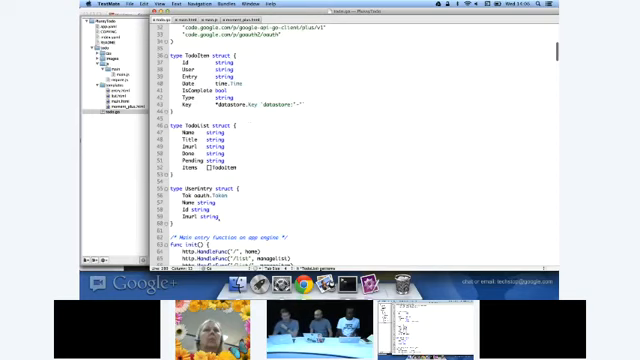
scroll("down", 3)
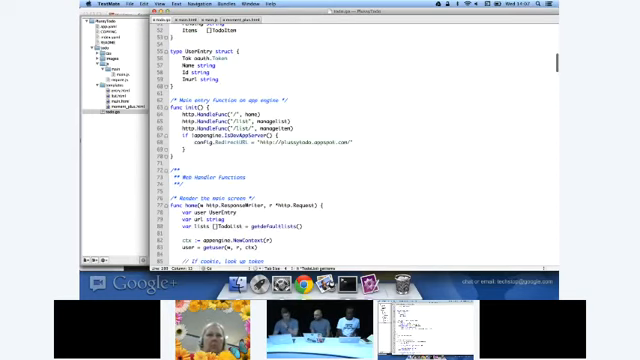
scroll("down", 3)
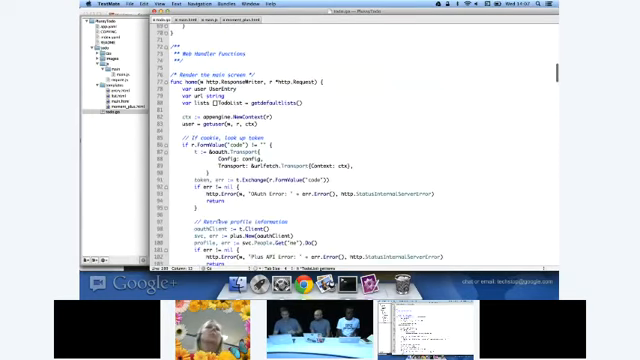
scroll("down", 3)
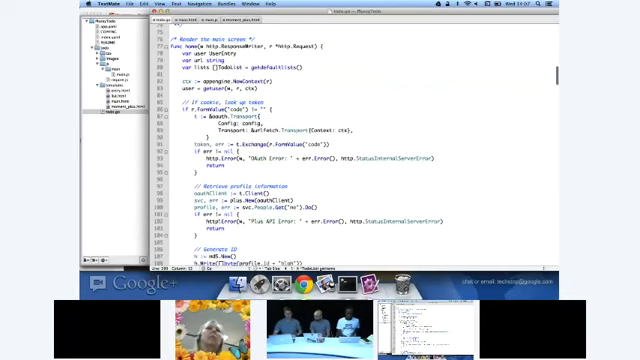
scroll("up", 3)
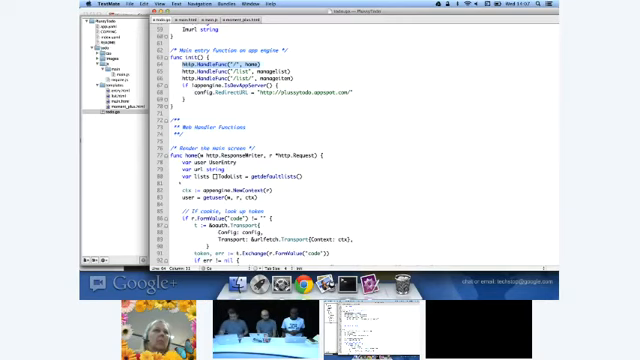
scroll("down", 3)
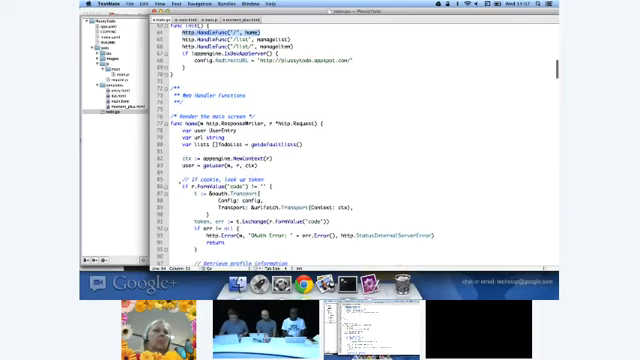
scroll("down", 3)
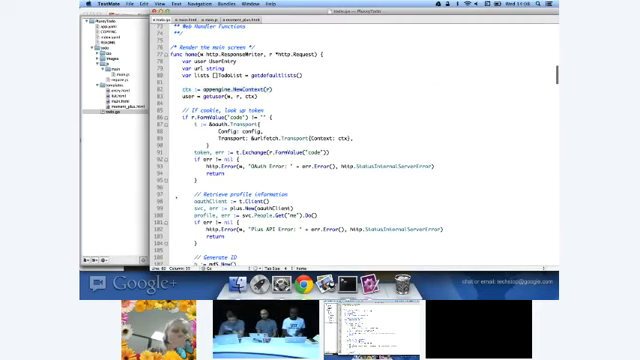
scroll("down", 3)
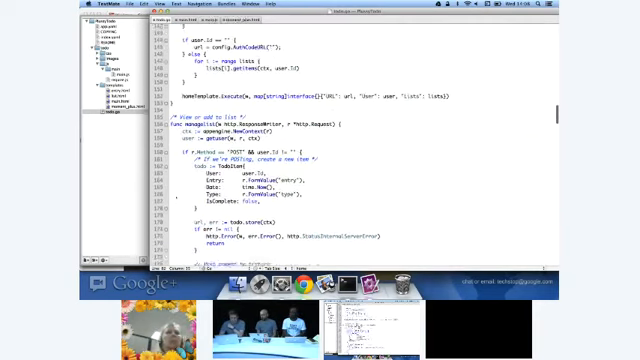
scroll("up", 3)
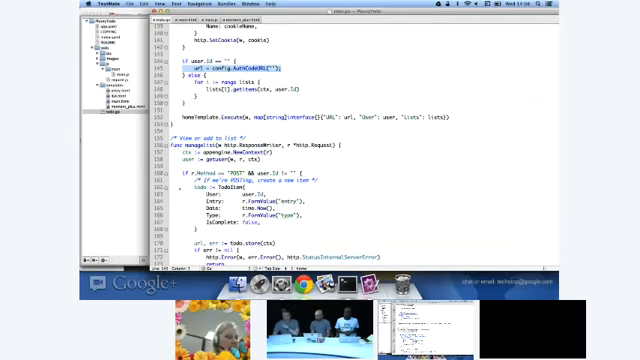
scroll("up", 3)
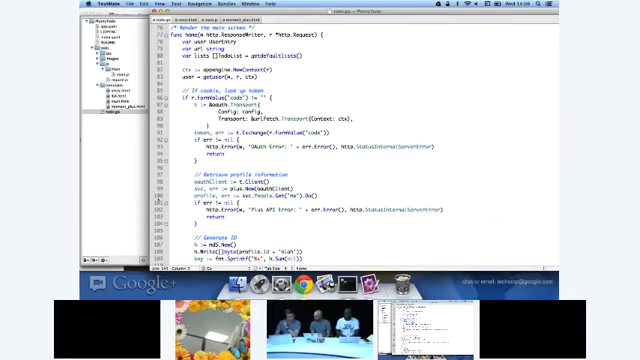
scroll("down", 3)
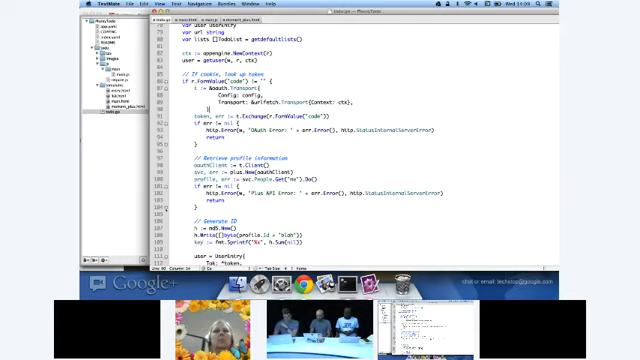
scroll("down", 3)
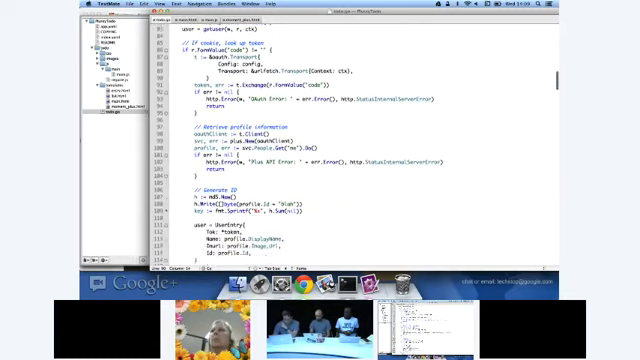
scroll("down", 3)
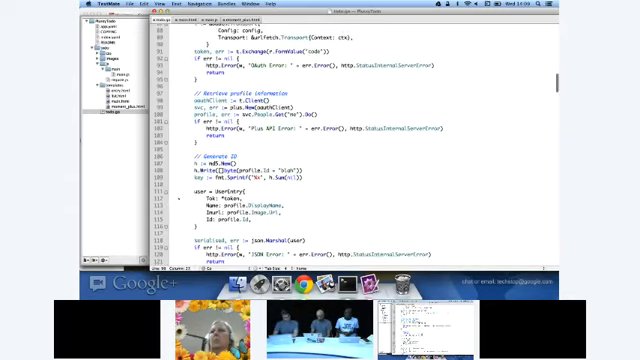
scroll("up", 3)
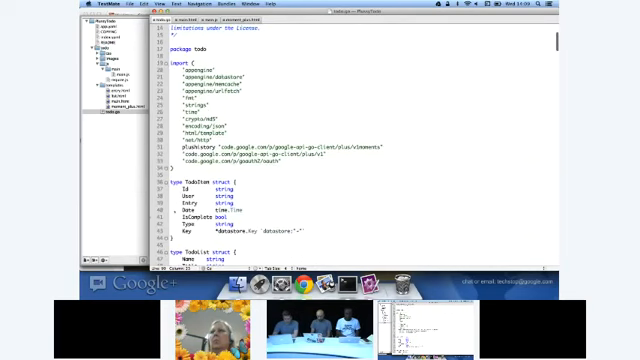
scroll("up", 3)
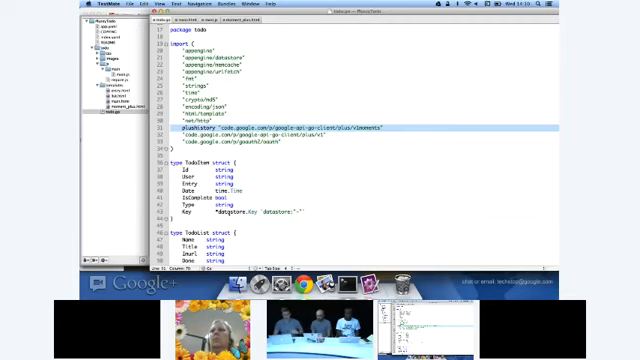
scroll("down", 3)
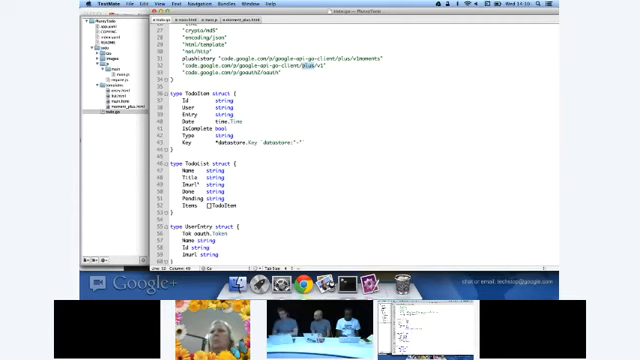
scroll("down", 3)
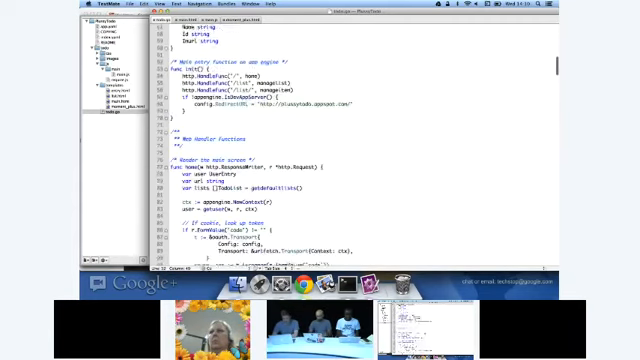
scroll("down", 3)
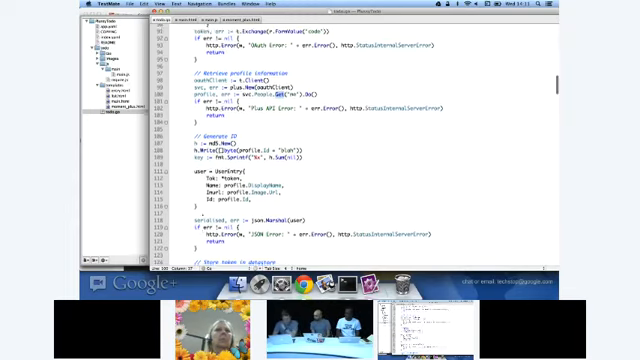
scroll("down", 3)
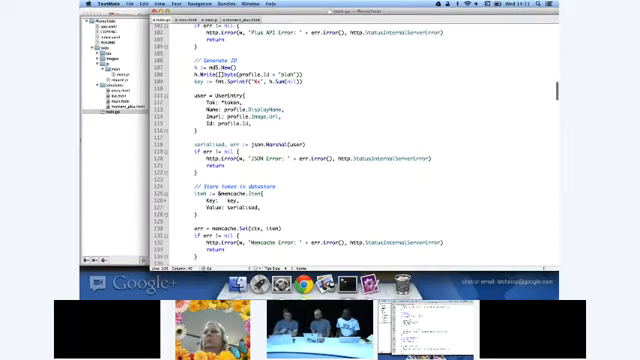
scroll("down", 3)
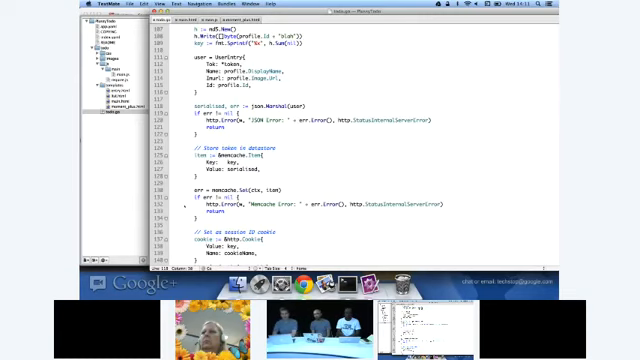
scroll("down", 3)
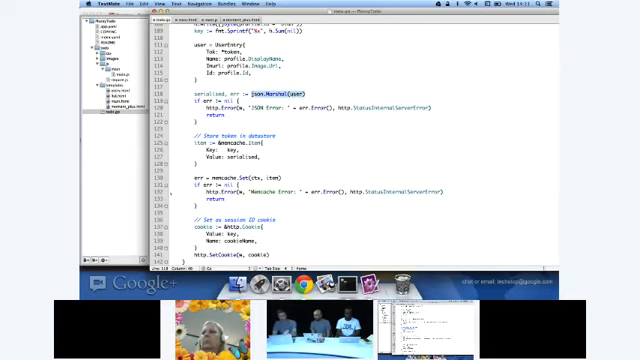
scroll("up", 3)
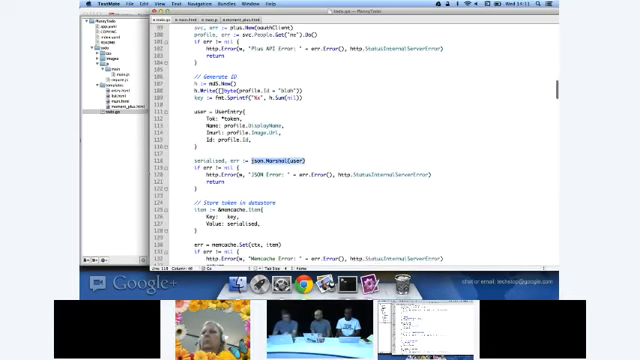
scroll("up", 3)
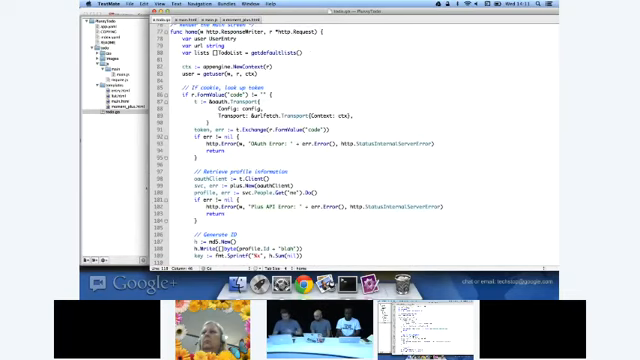
scroll("down", 3)
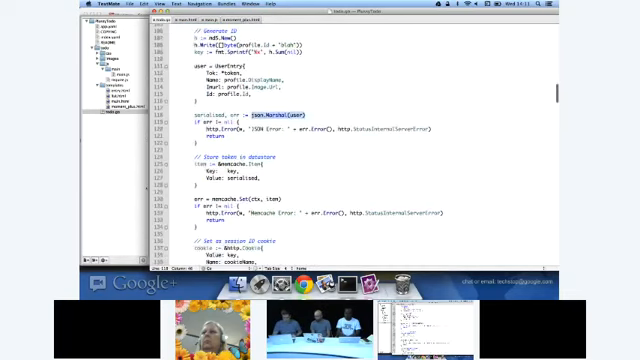
scroll("down", 3)
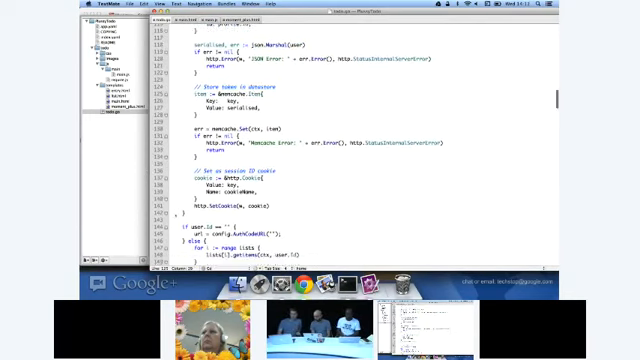
scroll("up", 3)
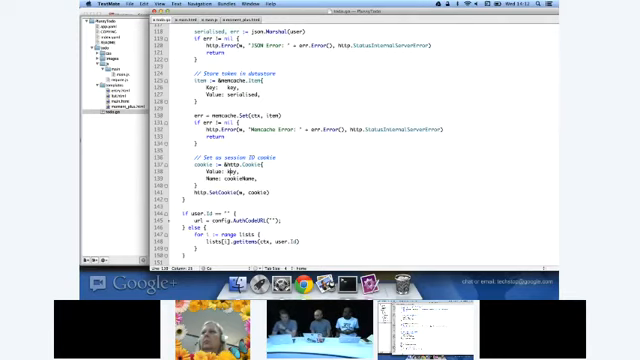
scroll("up", 3)
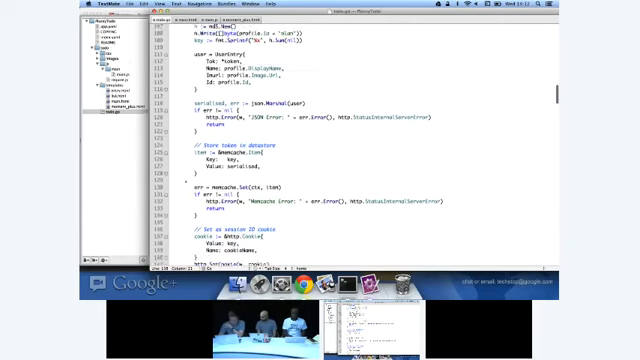
scroll("down", 3)
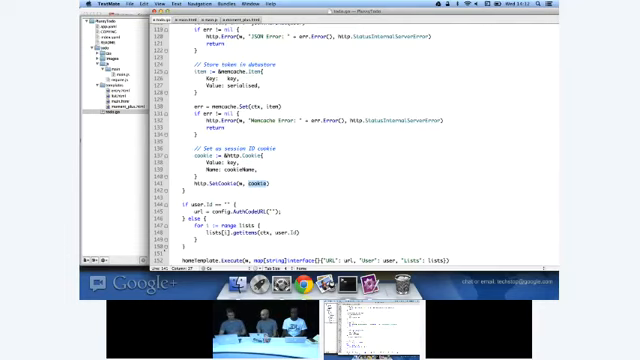
scroll("down", 3)
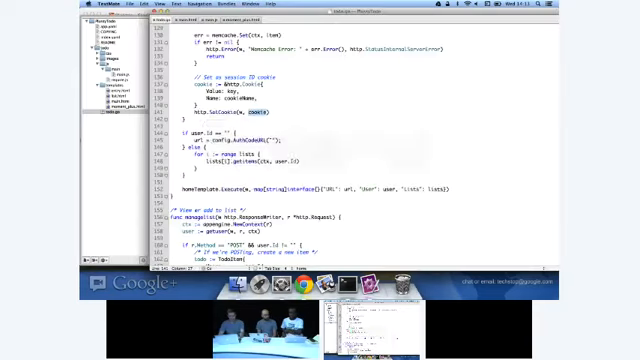
scroll("down", 3)
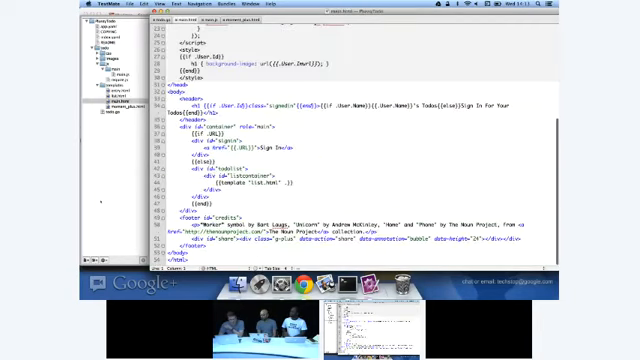
Scroll through todo.go past the session cookie code to the manageList handler.
scroll("up", 3)
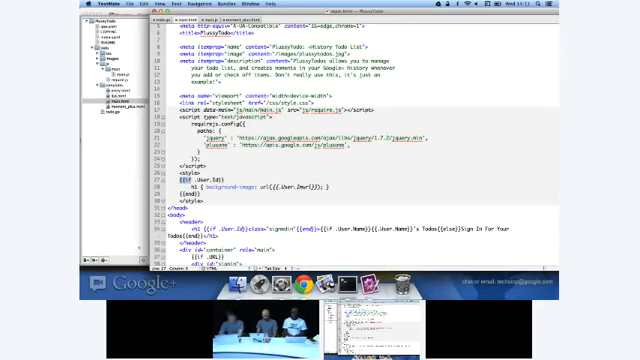
scroll("down", 3)
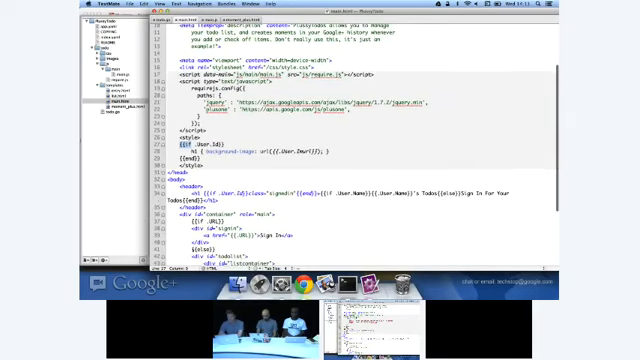
scroll("down", 3)
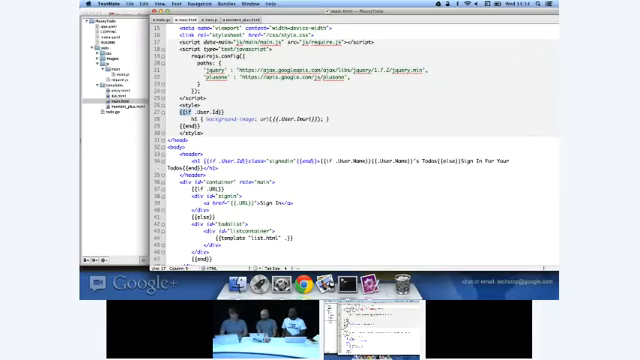
scroll("down", 3)
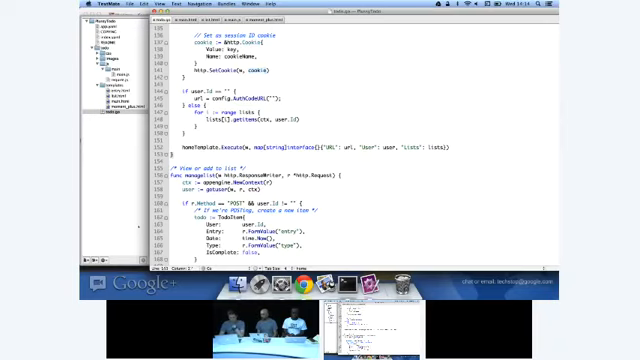
scroll("down", 3)
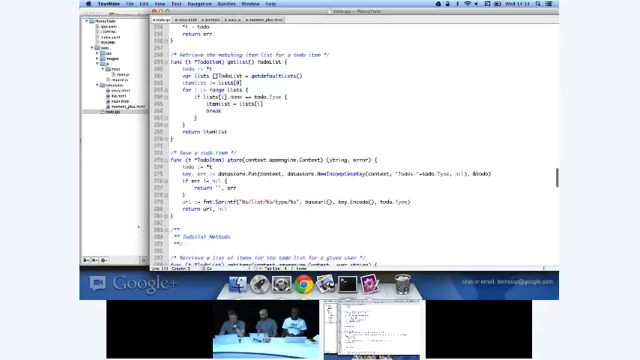
scroll("down", 3)
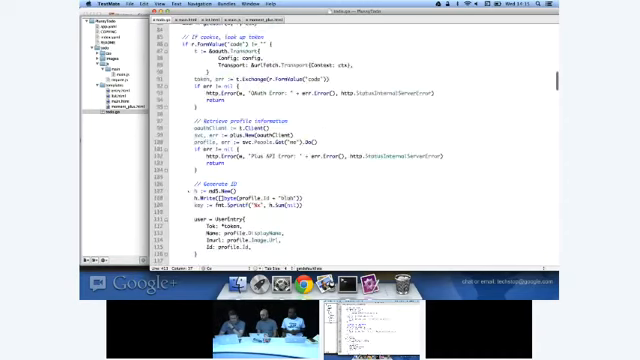
Open main.js to view its storeItem and checkOff functions.
scroll("down", 3)
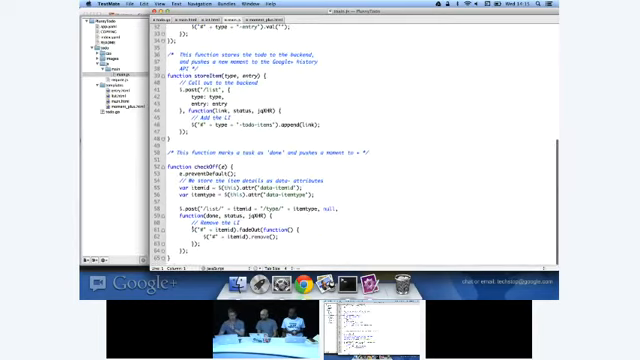
Review main.js's submit handler, then return to todo.go's manageList handler.
scroll("up", 3)
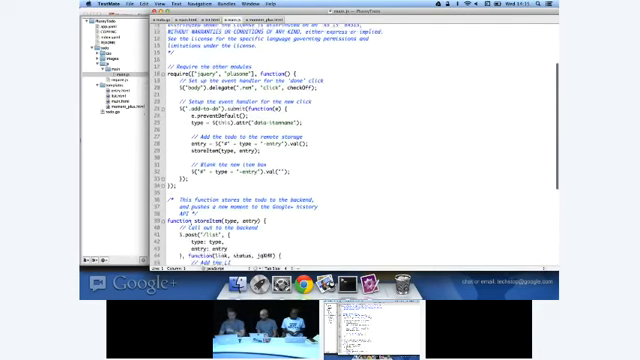
scroll("down", 3)
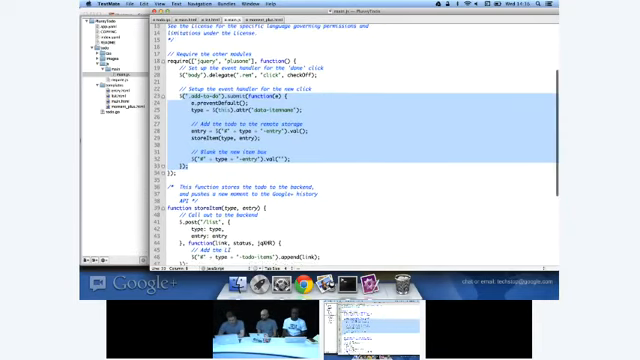
scroll("down", 3)
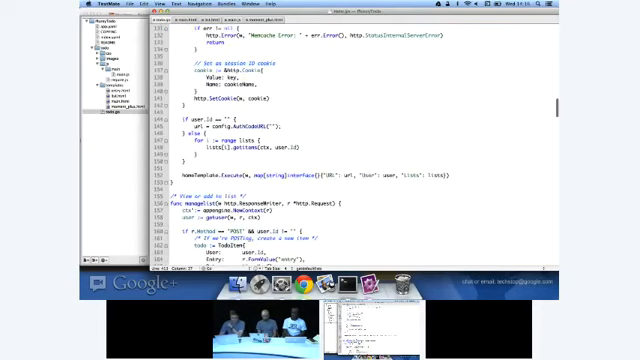
scroll("up", 3)
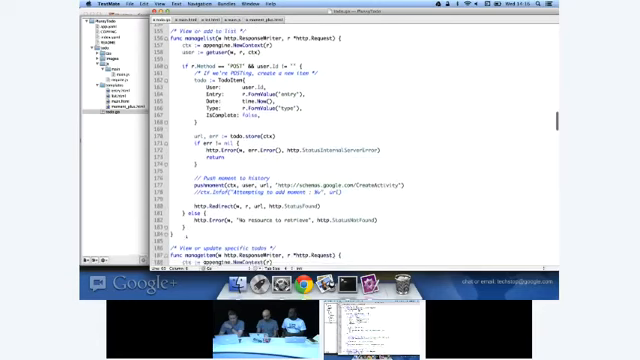
scroll("down", 3)
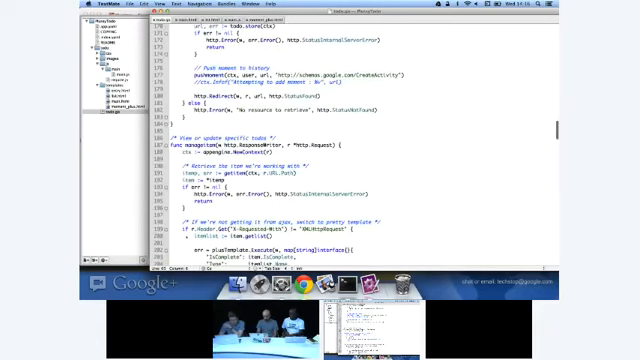
scroll("up", 3)
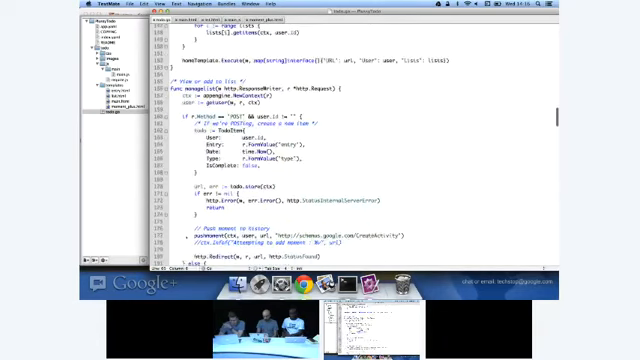
scroll("down", 3)
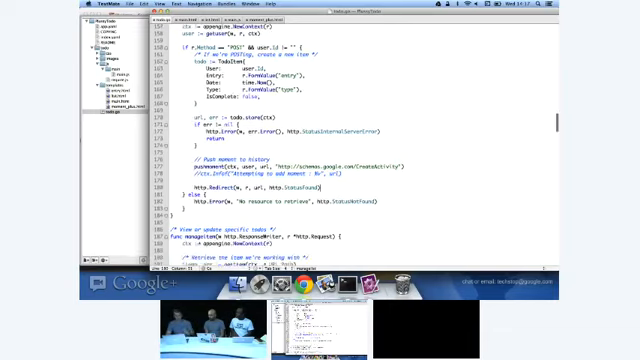
Read todo.go's manageitem checkoff code, then view moment_plus.html's page title and CSS styles.
scroll("down", 3)
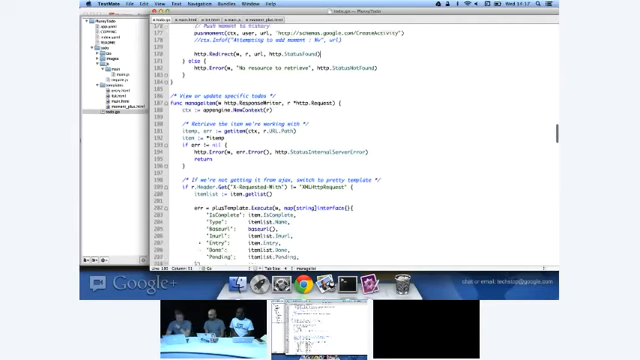
scroll("down", 3)
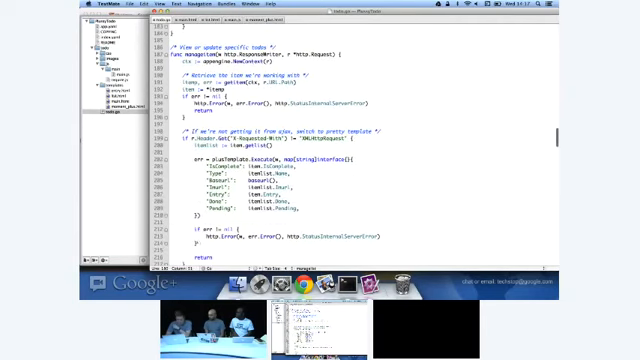
scroll("down", 3)
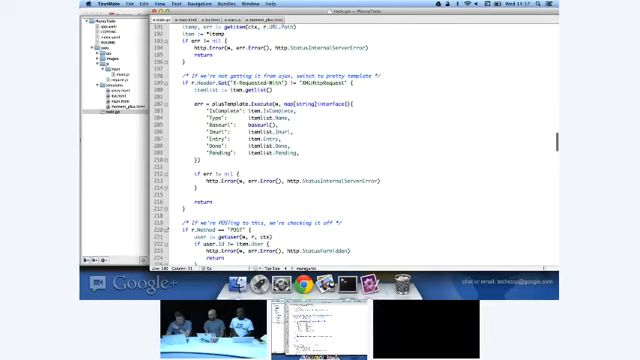
scroll("down", 3)
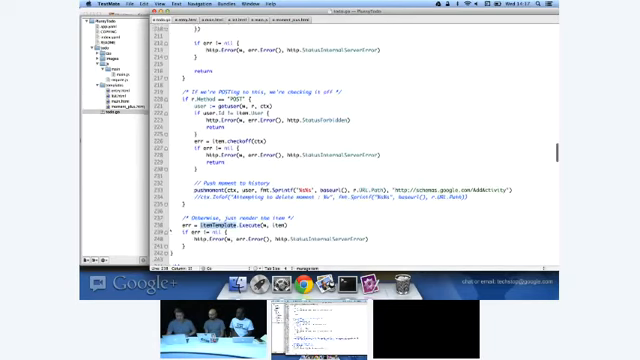
scroll("up", 3)
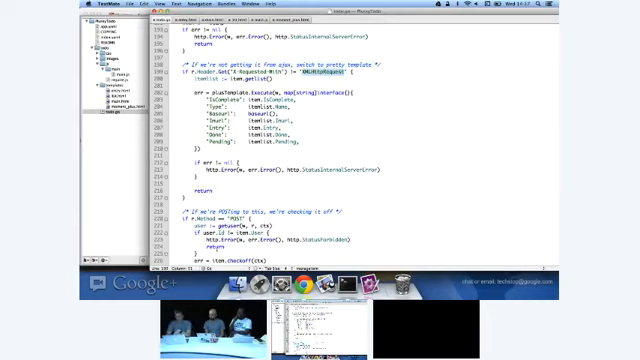
scroll("down", 3)
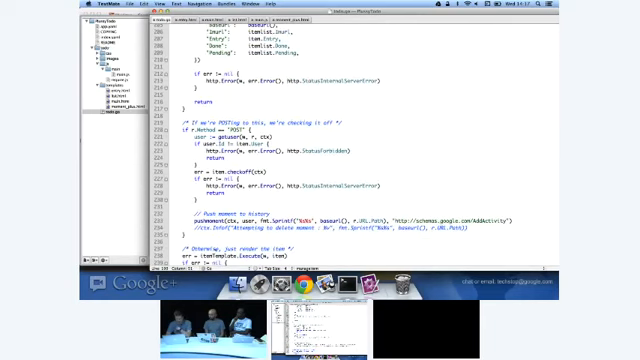
scroll("down", 3)
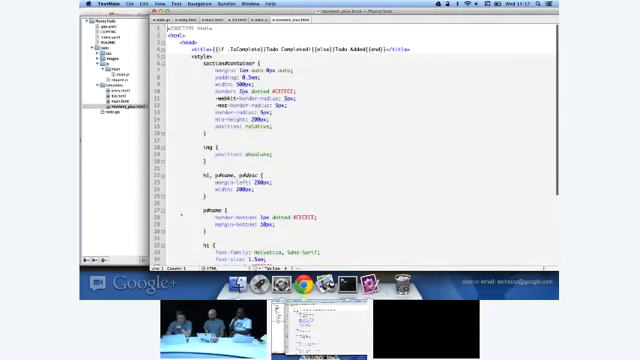
Reload PlussyTodo in Chrome with the Network panel open, showing the work list request.
scroll("down", 3)
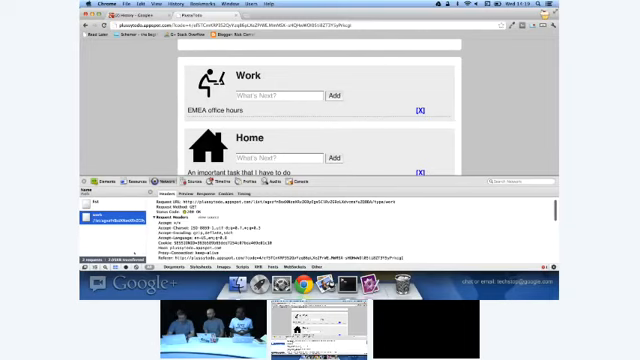
Open the work request's URL to show the Todo Added page for EMEA office hours.
left_click(95, 213)
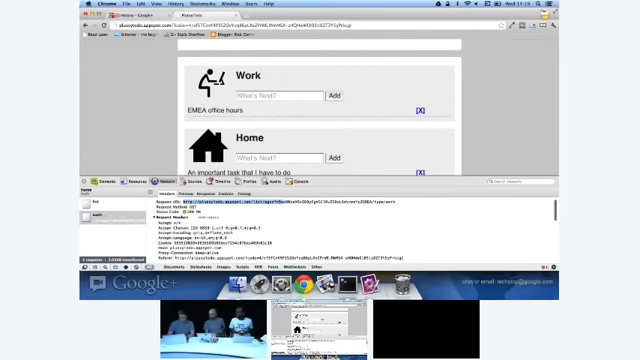
scroll("down", 3)
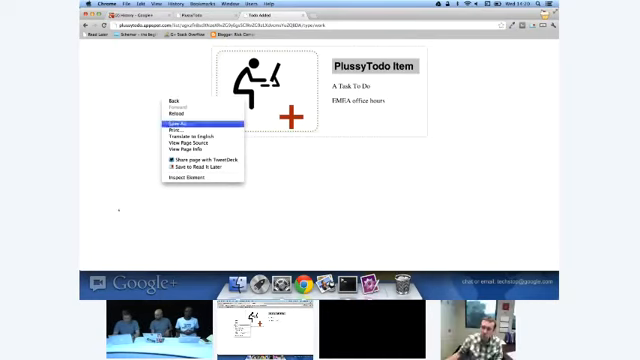
View the item page's source and scroll to the schema.org Thing microdata.
left_click(180, 134)
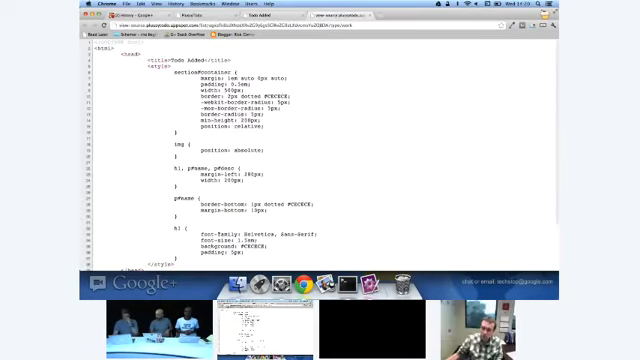
scroll("down", 3)
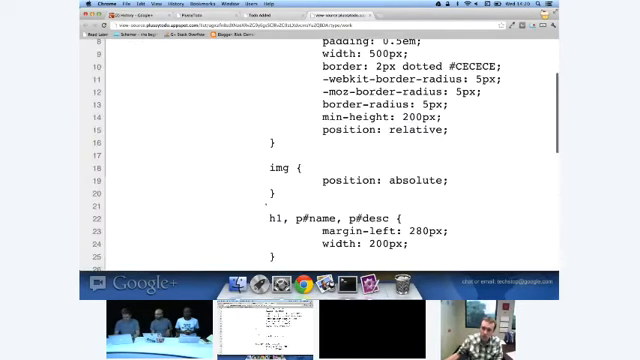
scroll("down", 3)
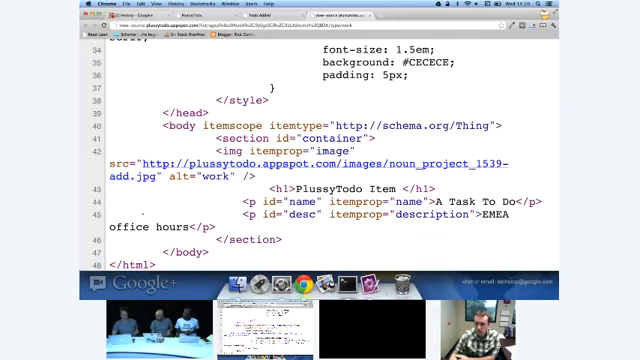
Highlight the itemprop attributes, then view todo.go's AddActivity moment push on checkoff.
double_click(227, 124)
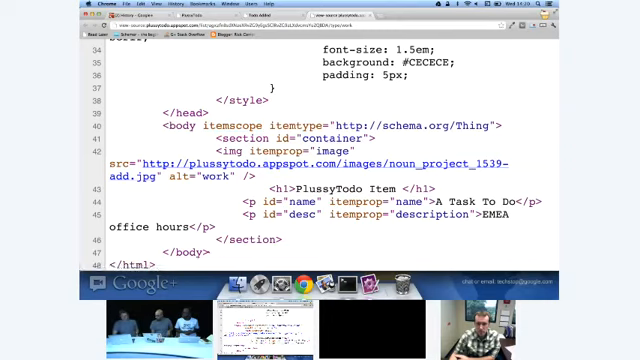
double_click(389, 204)
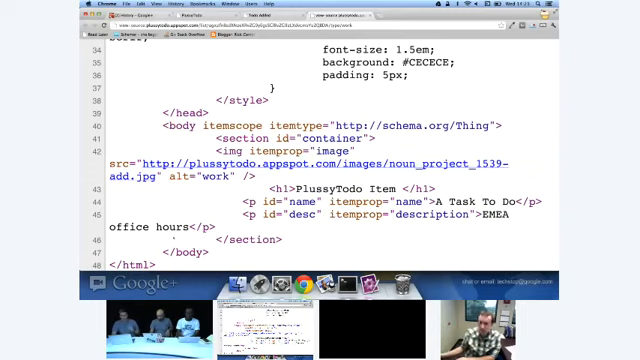
double_click(324, 150)
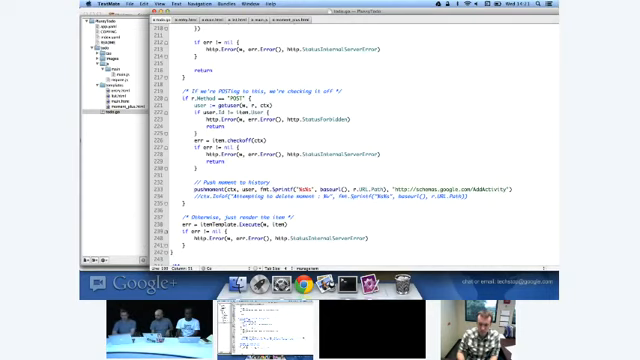
Scroll todo.go up to managelist's pushMoment CreateActivity call, staying in the editor.
scroll("up", 3)
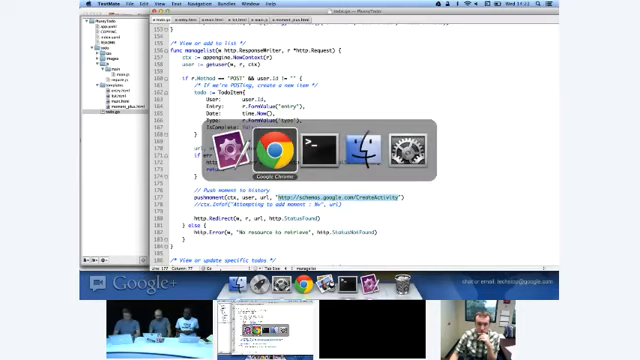
left_click(257, 150)
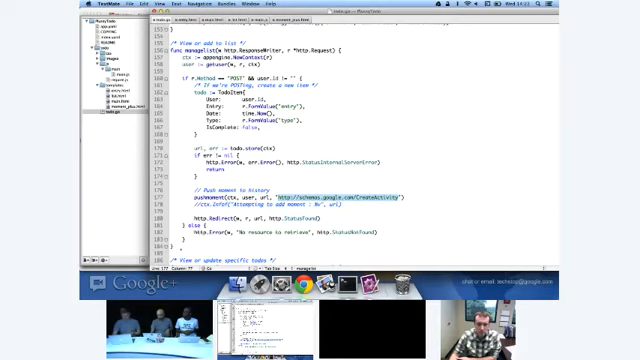
scroll("down", 3)
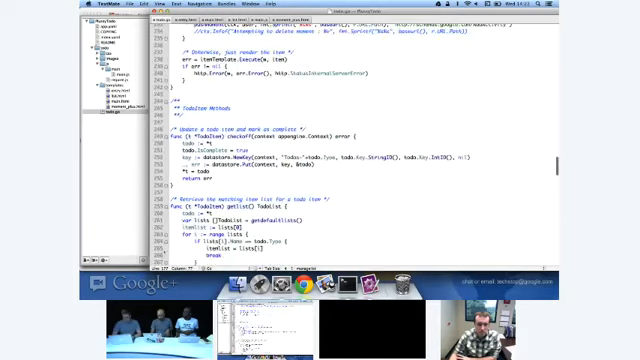
scroll("down", 3)
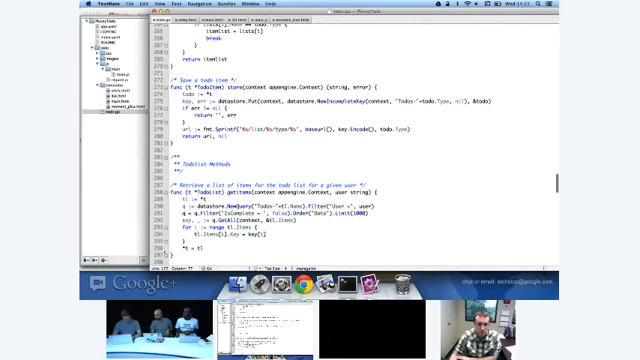
scroll("down", 3)
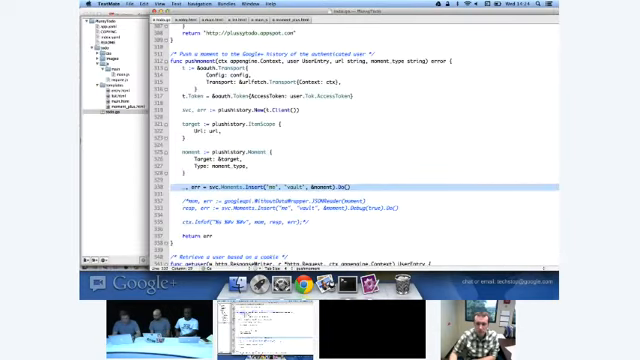
Scroll up through todo.go's store and getItems functions.
scroll("up", 3)
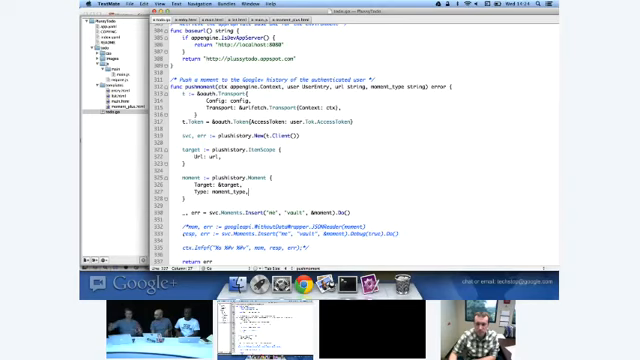
scroll("up", 3)
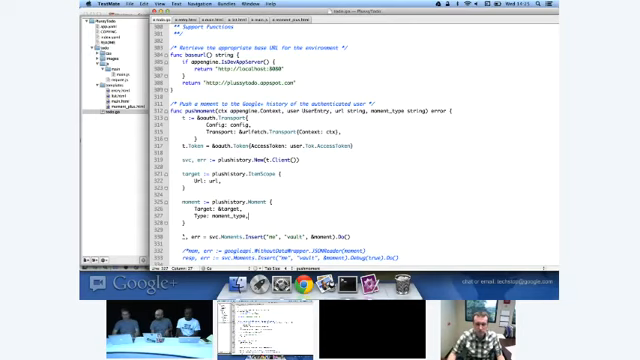
scroll("up", 3)
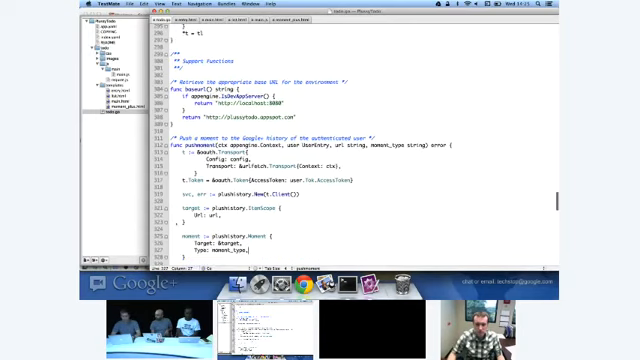
scroll("up", 3)
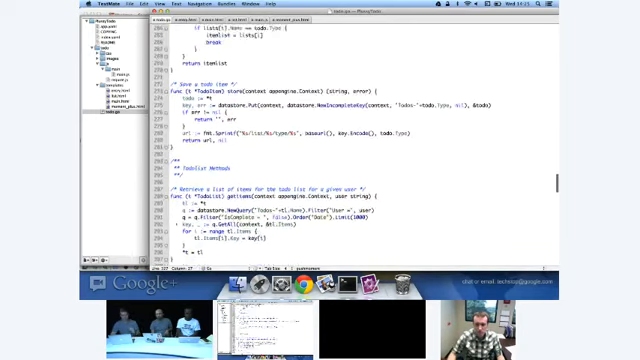
scroll("up", 3)
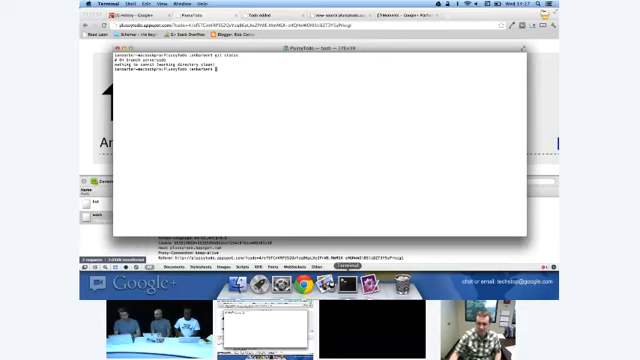
Run git checkout master, then enter git stash after the local-changes error.
type("git checkout")
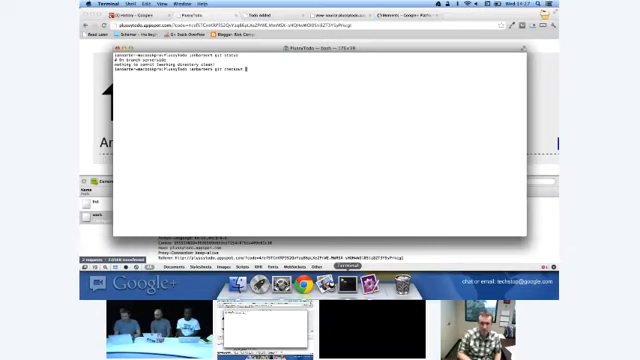
key("Return")
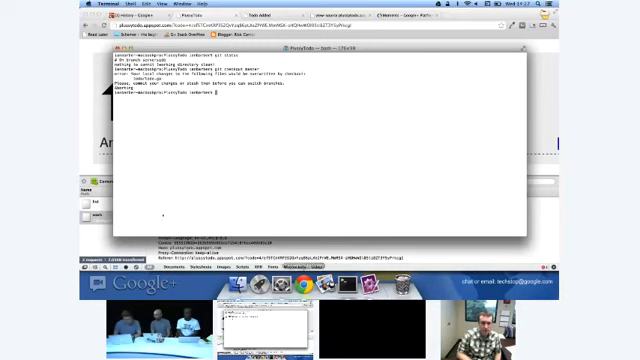
type("git stash")
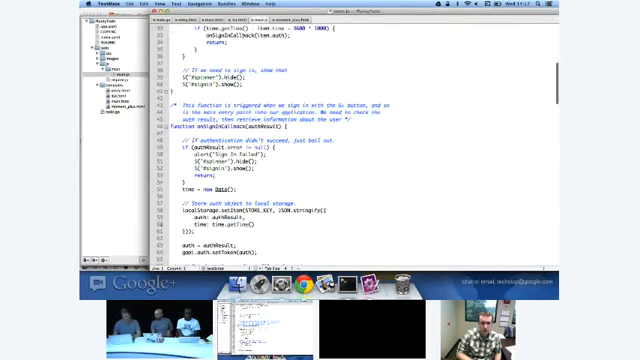
Scroll down main.js to the storeItem function building the Create moment.
scroll("down", 3)
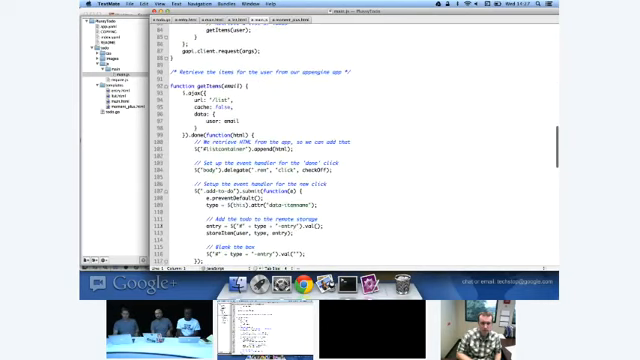
scroll("down", 3)
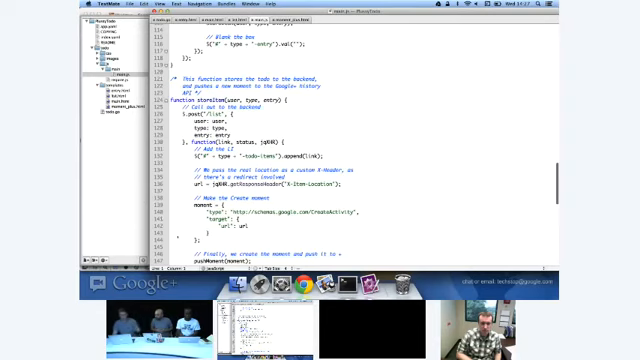
scroll("down", 3)
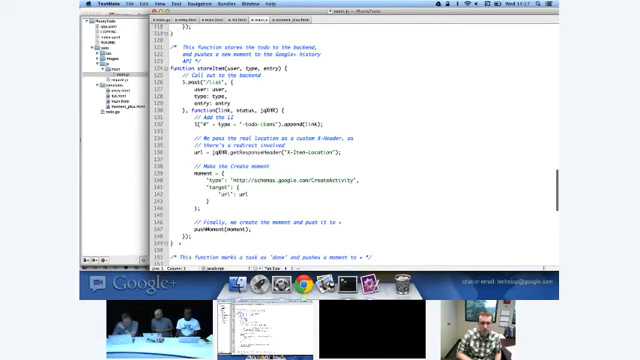
scroll("down", 3)
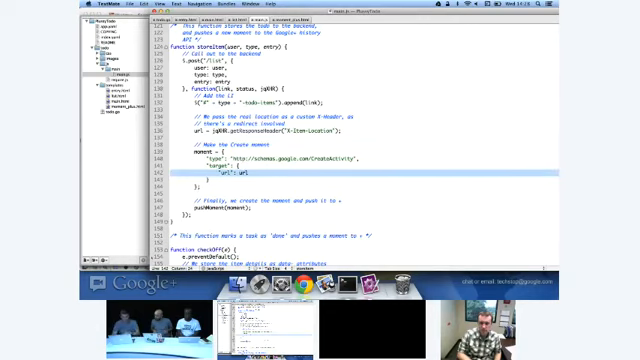
Scroll down to pushMoment's gapi.client.request(args) call, then back up.
scroll("down", 3)
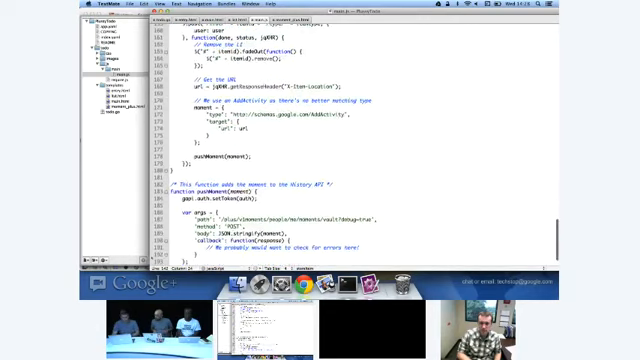
scroll("down", 3)
type("gapi.client.request(args);")
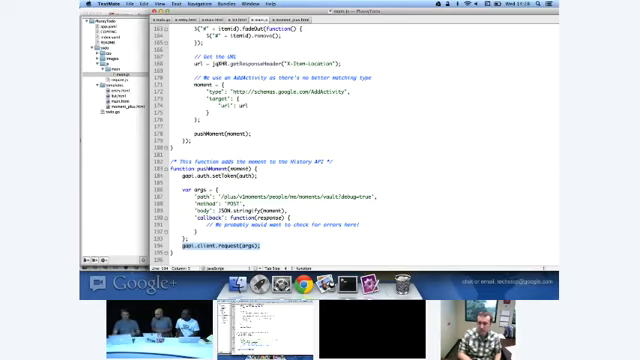
scroll("up", 3)
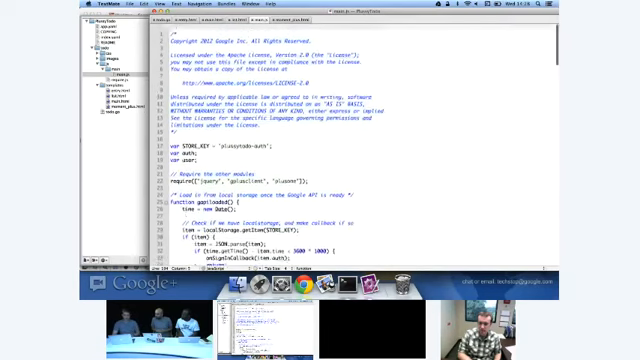
Scroll through main.js's licence header, requires and gapiLoaded code.
scroll("down", 3)
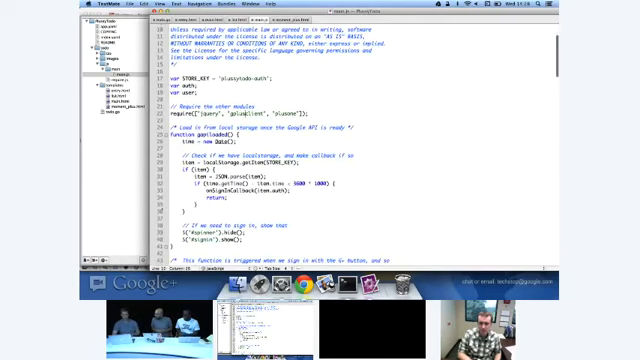
scroll("down", 3)
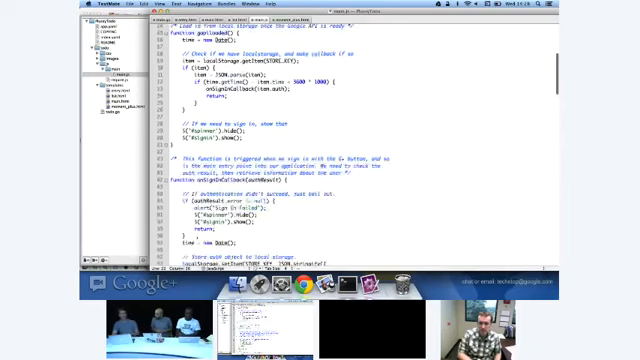
scroll("down", 3)
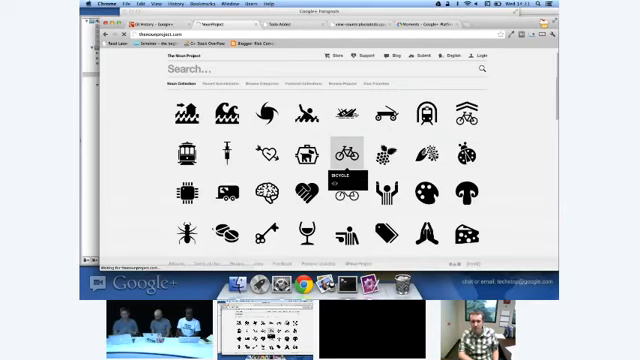
Open the bicycle icon from the Noun Project icon grid.
left_click(343, 152)
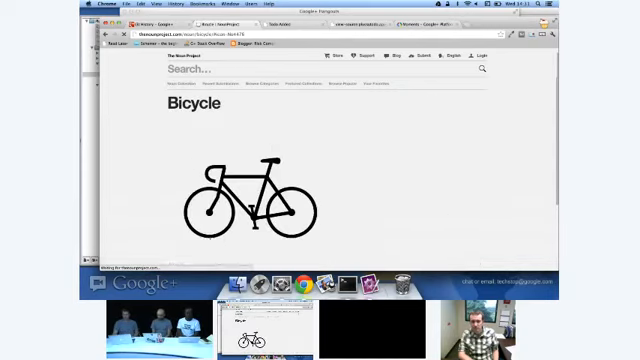